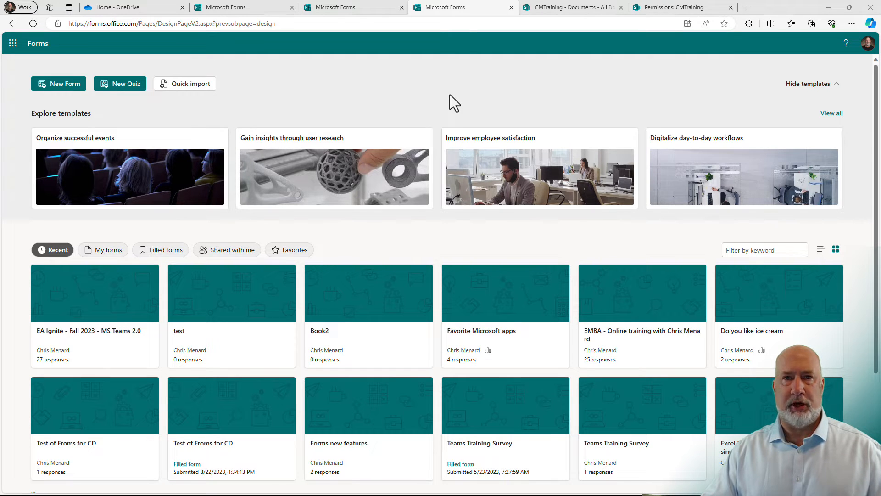
mouse_move(104, 341)
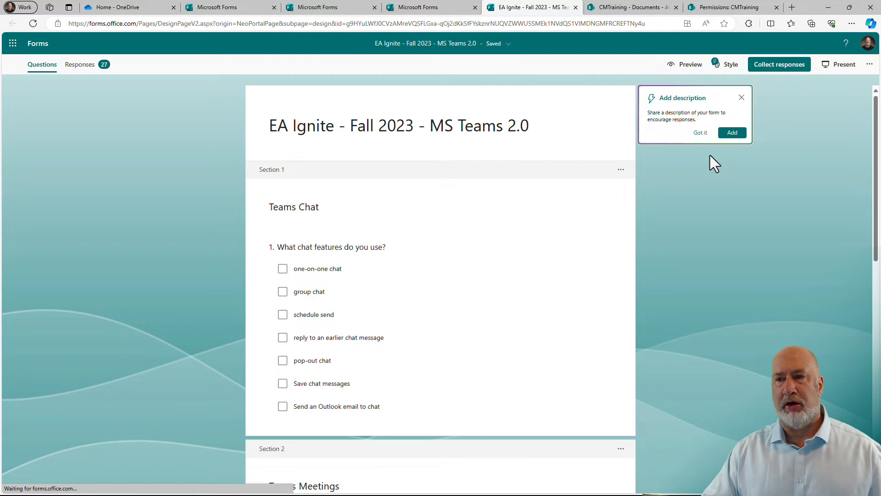
- Close the Add description tip and scroll down to Section 2, Teams Meetings
left_click(741, 97)
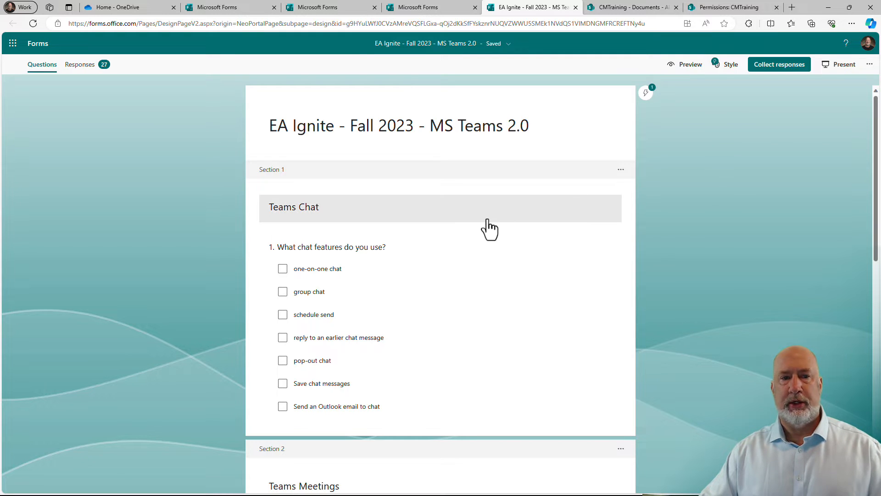
scroll("down", 3)
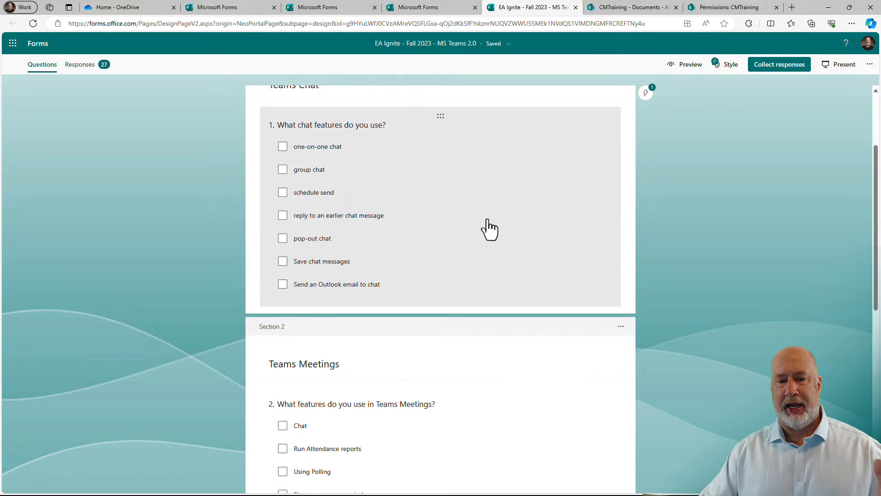
scroll("down", 3)
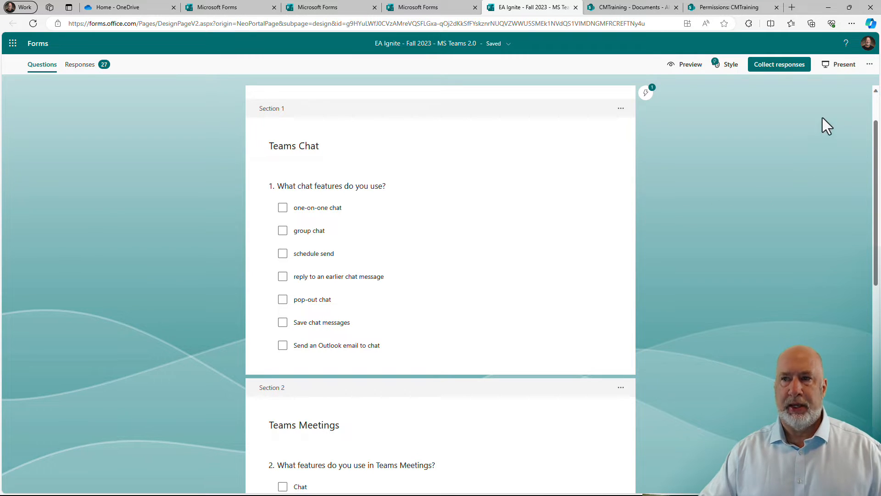
mouse_move(691, 156)
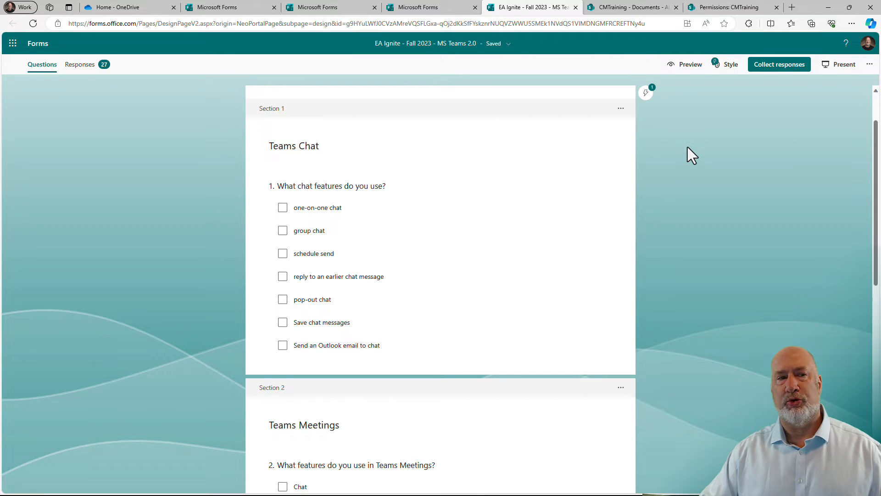
mouse_move(201, 118)
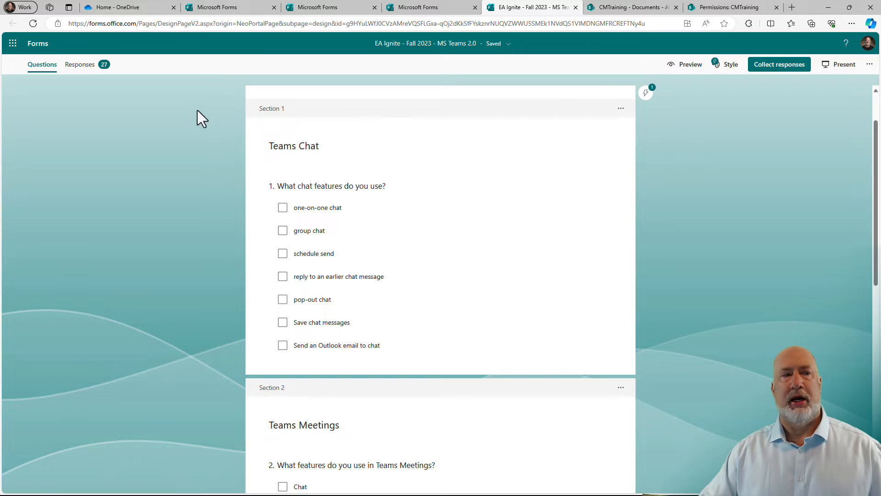
mouse_move(802, 83)
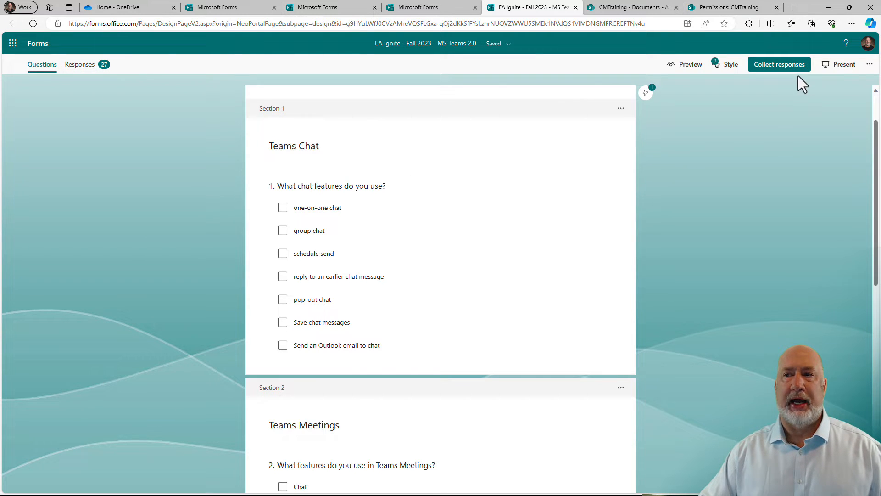
mouse_move(844, 64)
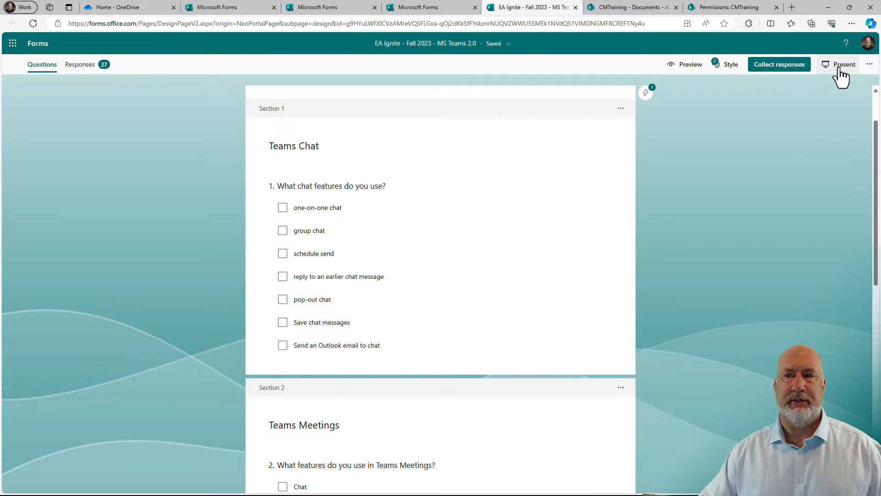
- Start Present mode showing live results with 28 responses and page through both questions' charts
left_click(844, 64)
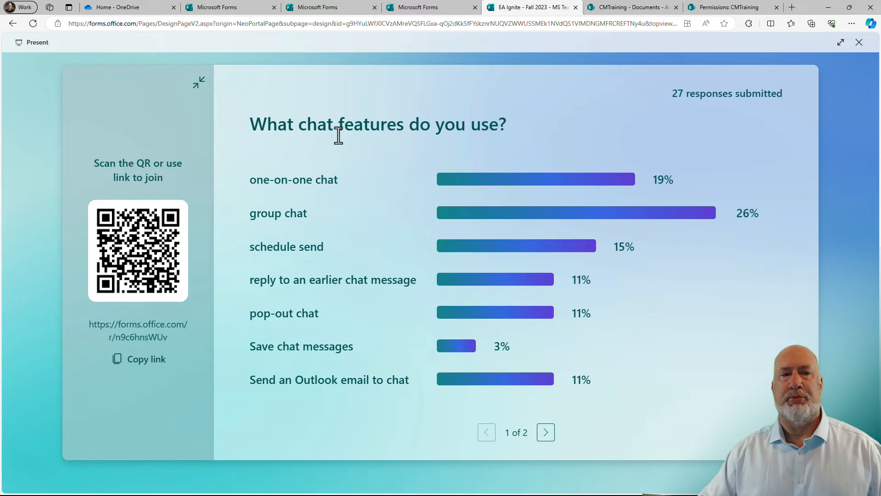
mouse_move(727, 109)
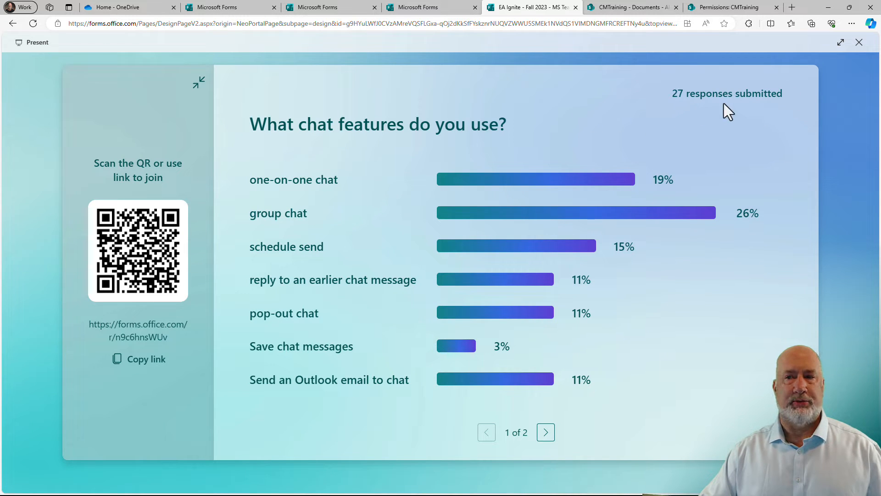
mouse_move(741, 109)
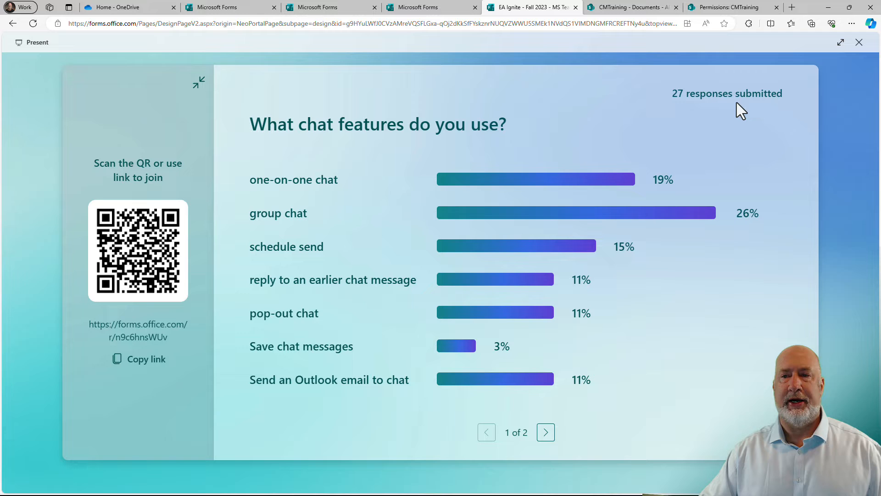
mouse_move(573, 337)
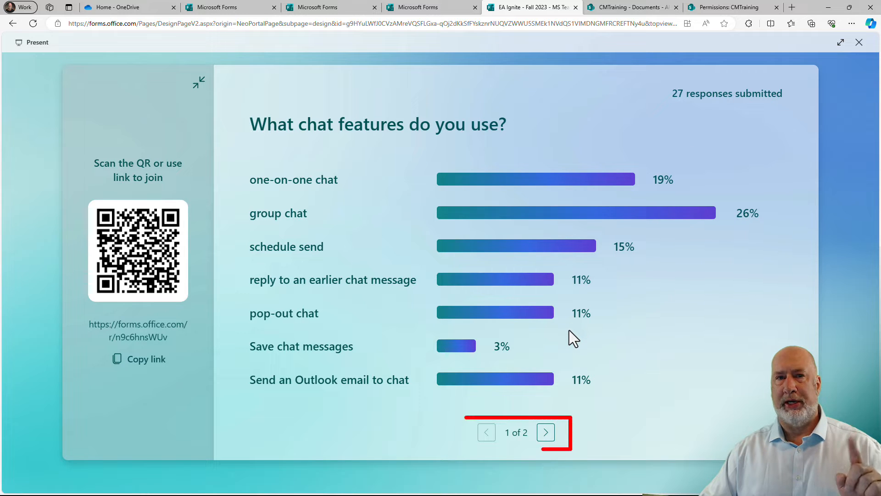
left_click(545, 432)
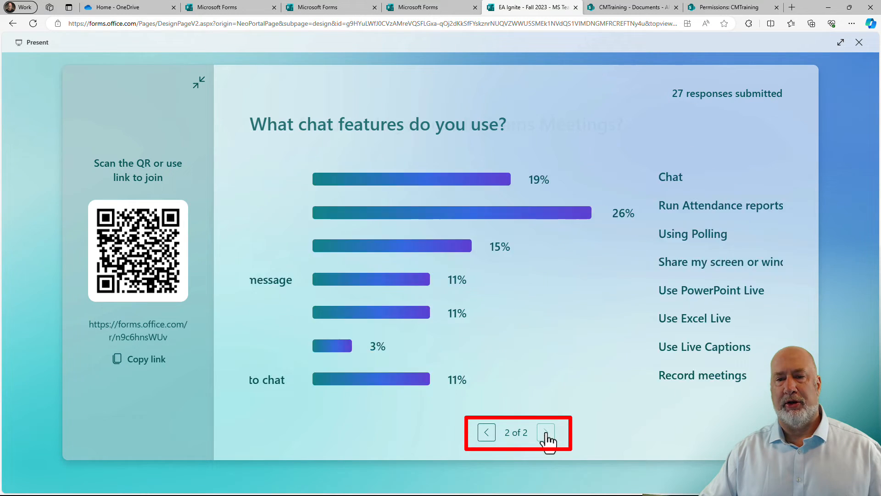
left_click(545, 431)
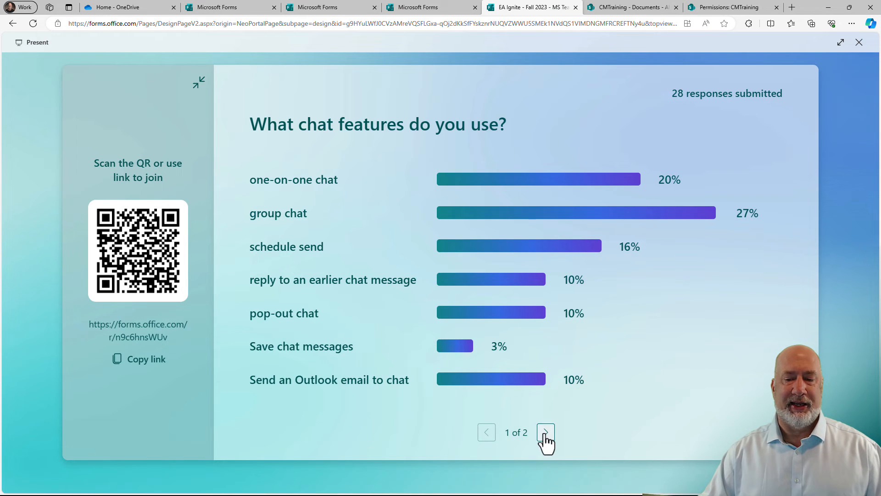
left_click(545, 431)
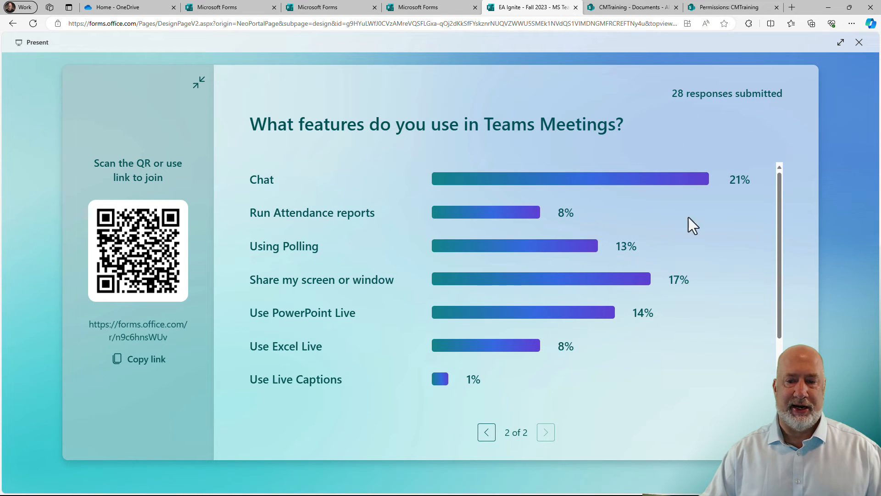
left_click(486, 431)
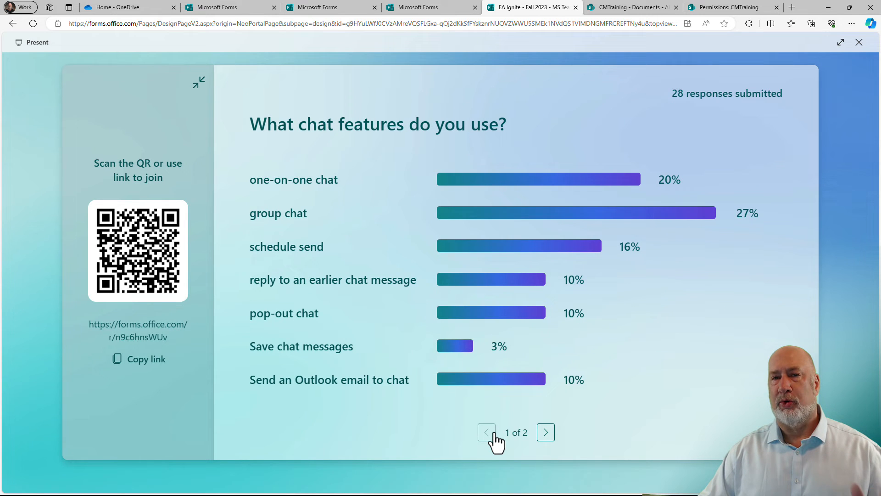
mouse_move(556, 390)
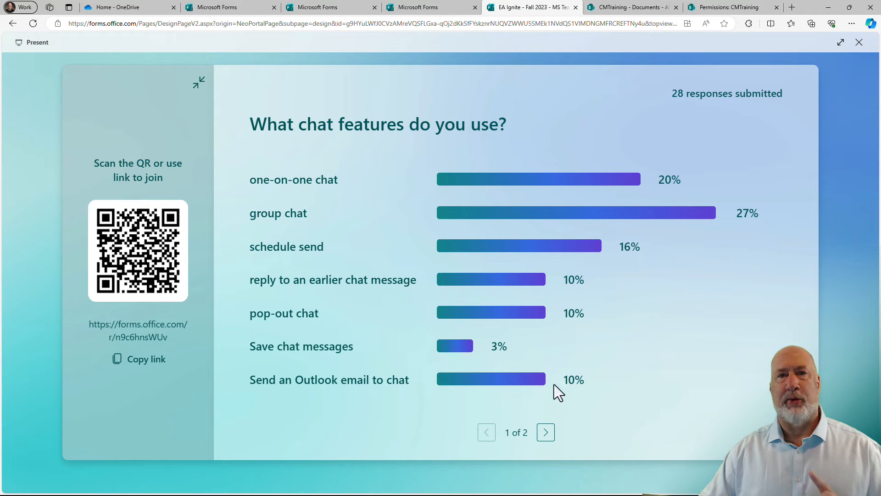
mouse_move(635, 345)
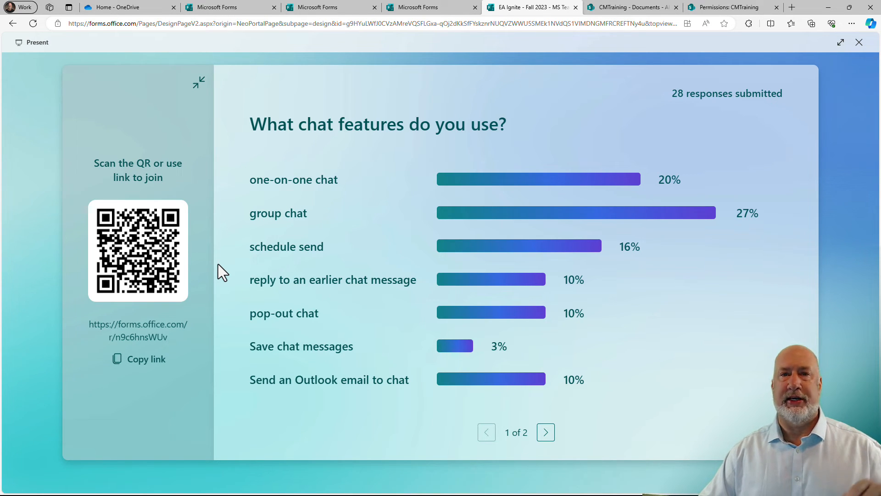
mouse_move(429, 275)
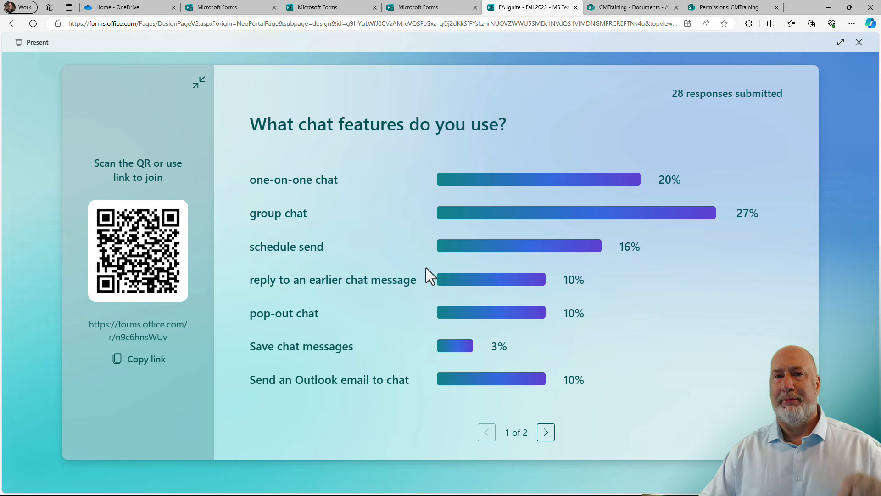